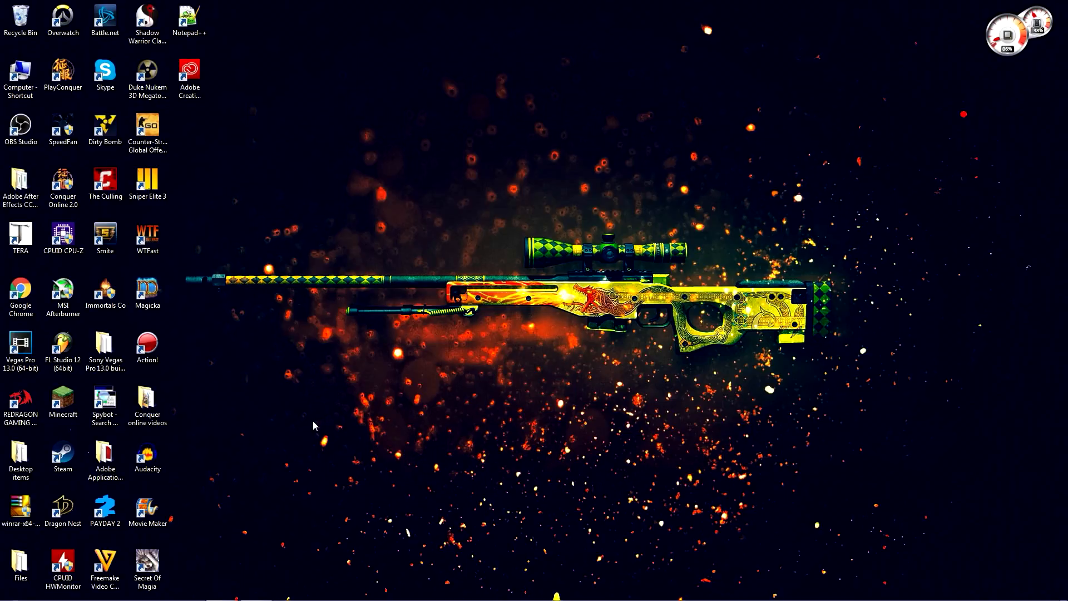
{"action": "mouse_move", "coordinate": [230, 367]}
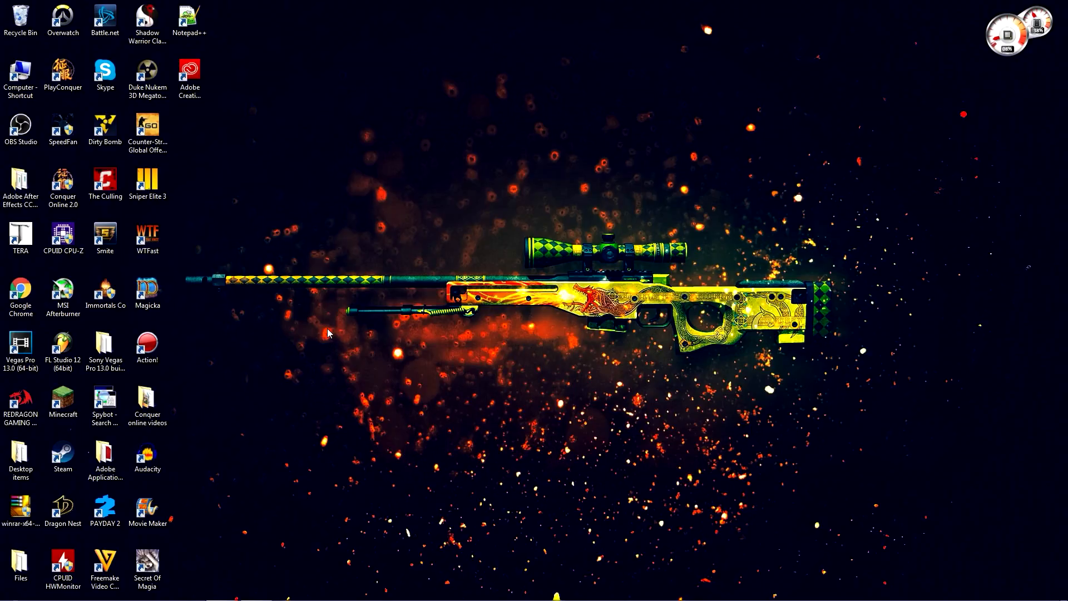
{"action": "mouse_move", "coordinate": [345, 322]}
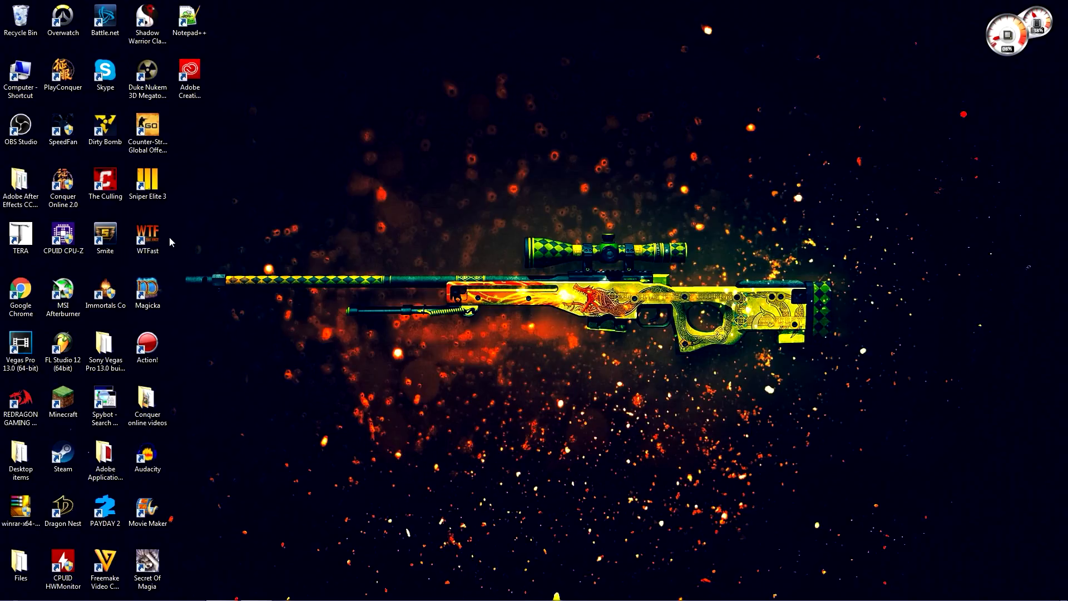
Step: Launch WTFast for Conquer Online 1.0/2.0 with the auto-selected best connection route
{"action": "left_click", "coordinate": [147, 234]}
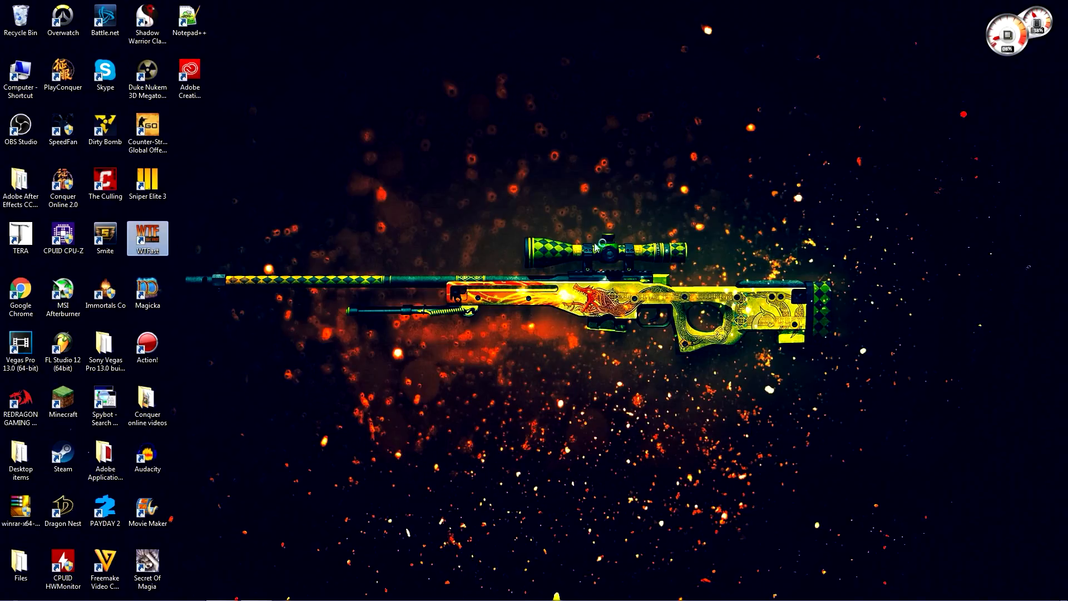
{"action": "double_click", "coordinate": [147, 234]}
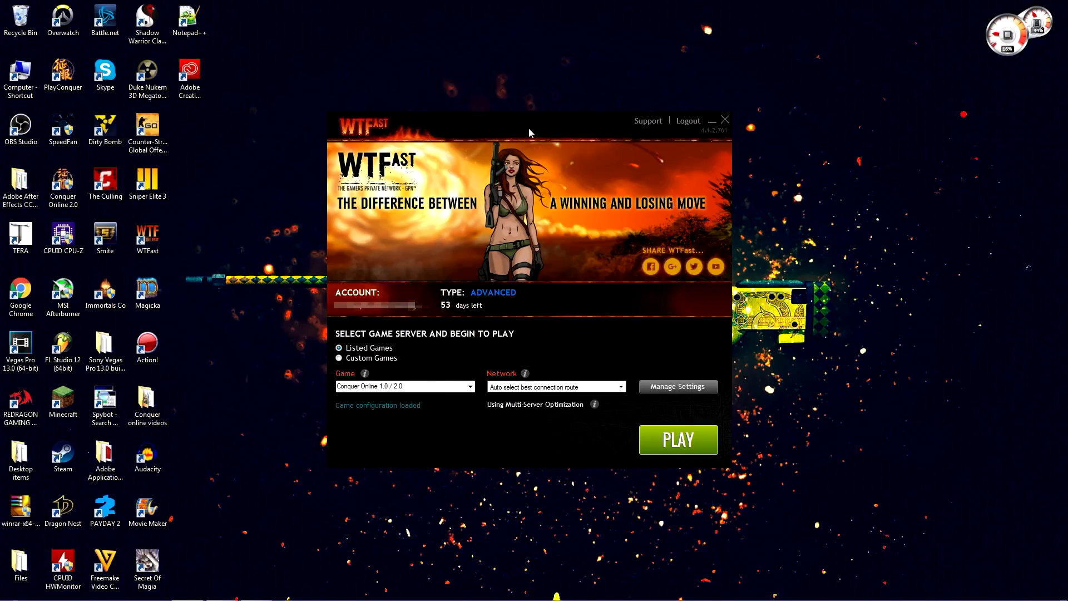
{"action": "mouse_move", "coordinate": [543, 359]}
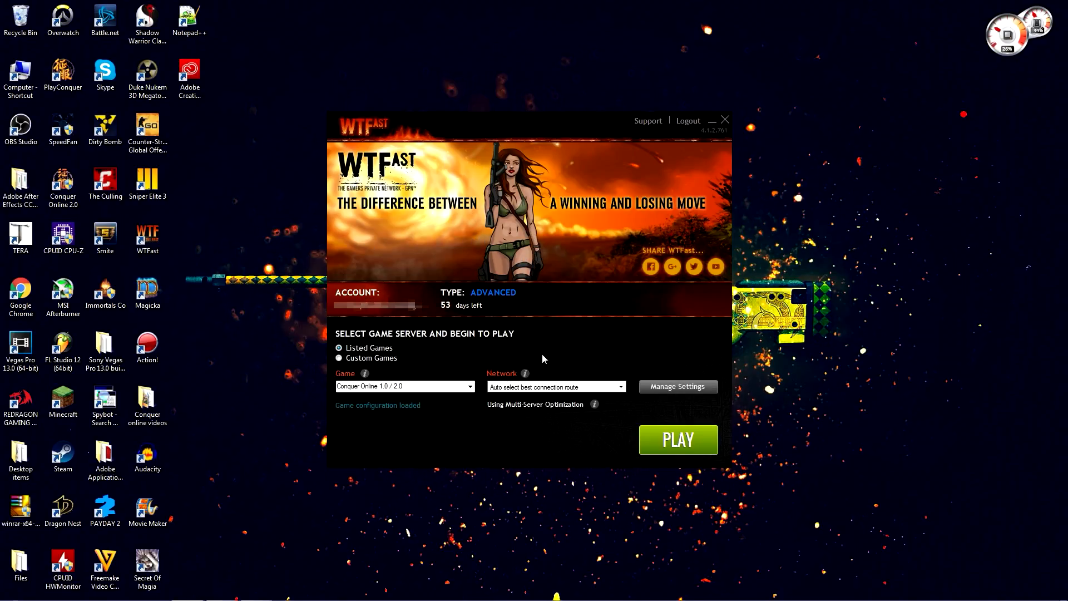
{"action": "mouse_move", "coordinate": [452, 401]}
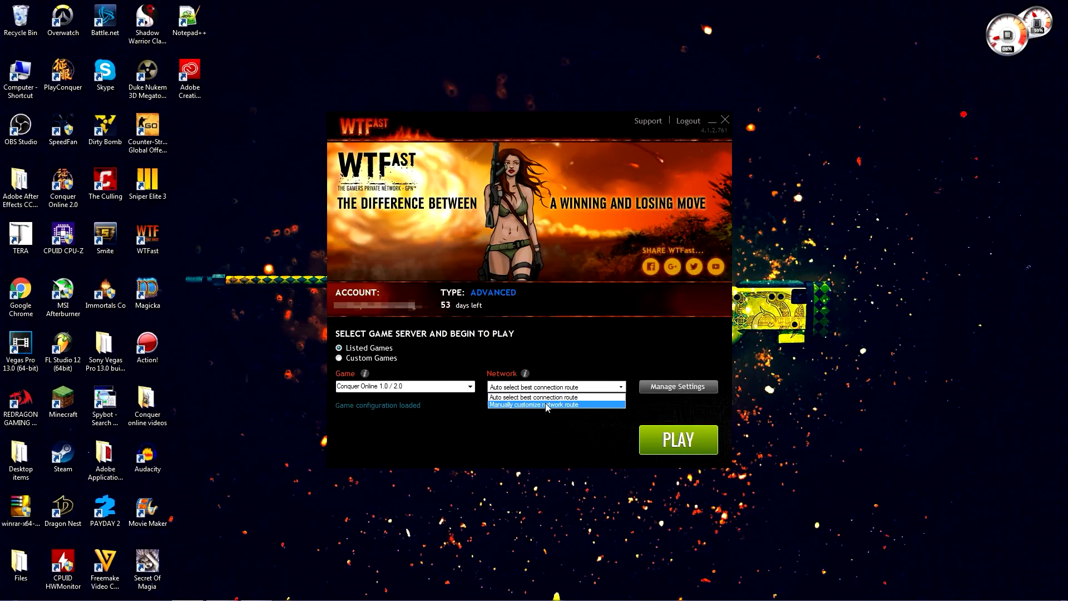
{"action": "left_click", "coordinate": [533, 396]}
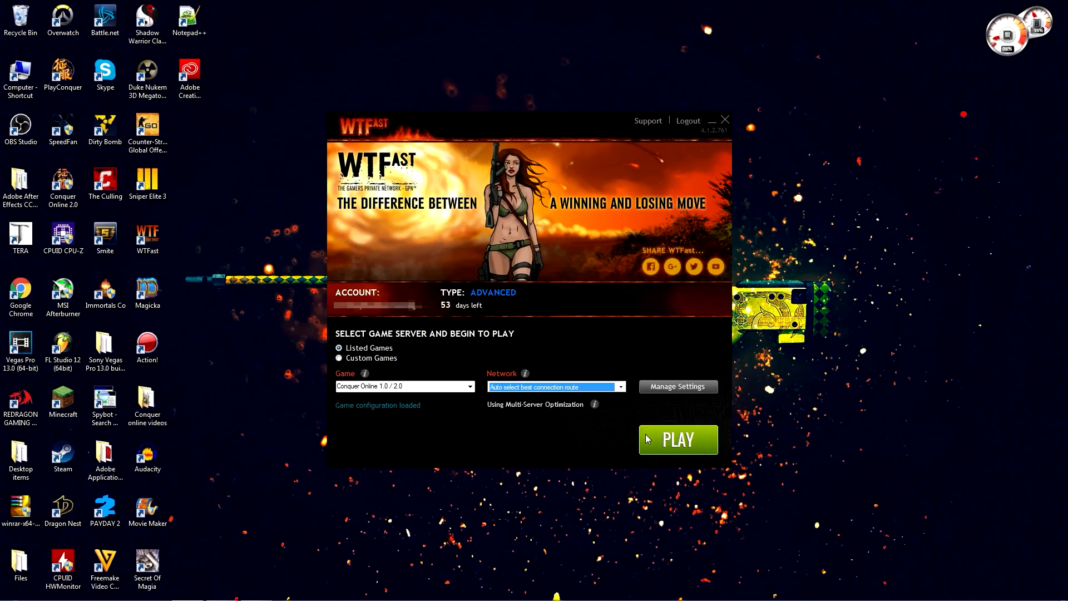
{"action": "mouse_move", "coordinate": [666, 441]}
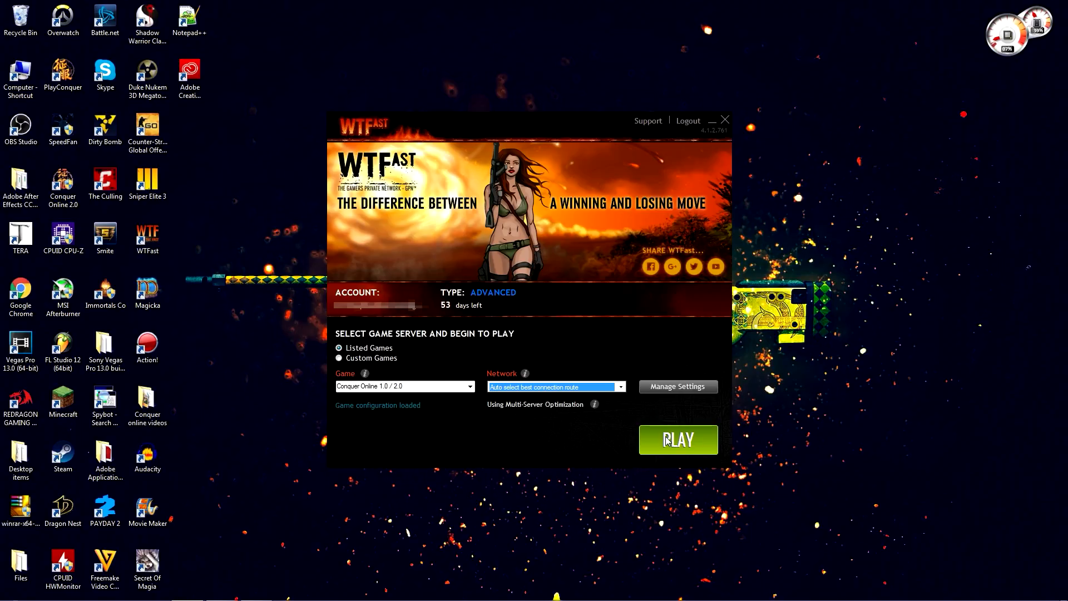
{"action": "left_click", "coordinate": [679, 439]}
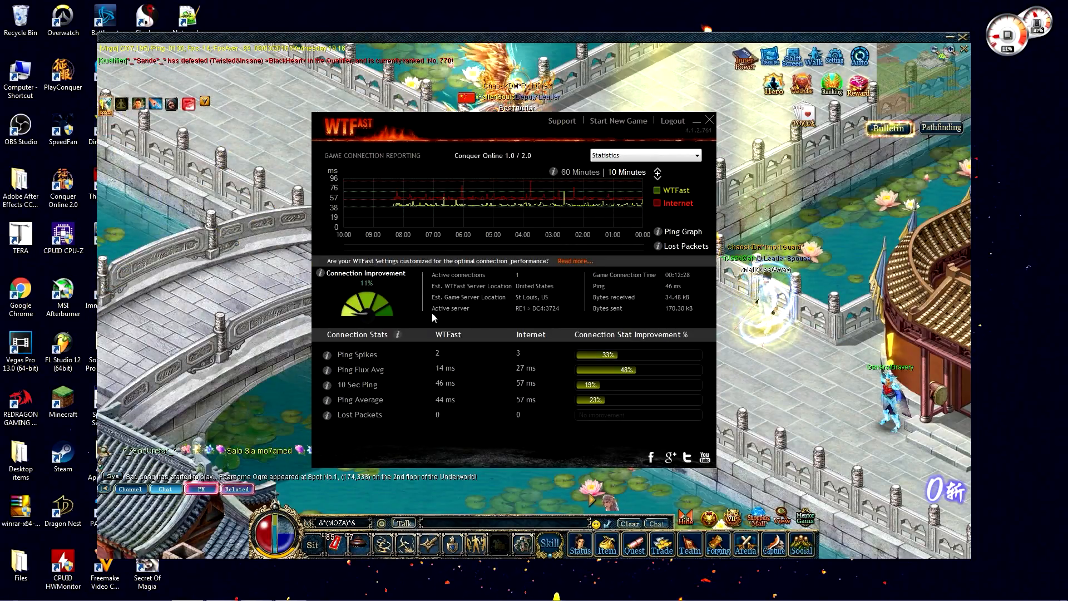
{"action": "mouse_move", "coordinate": [649, 317]}
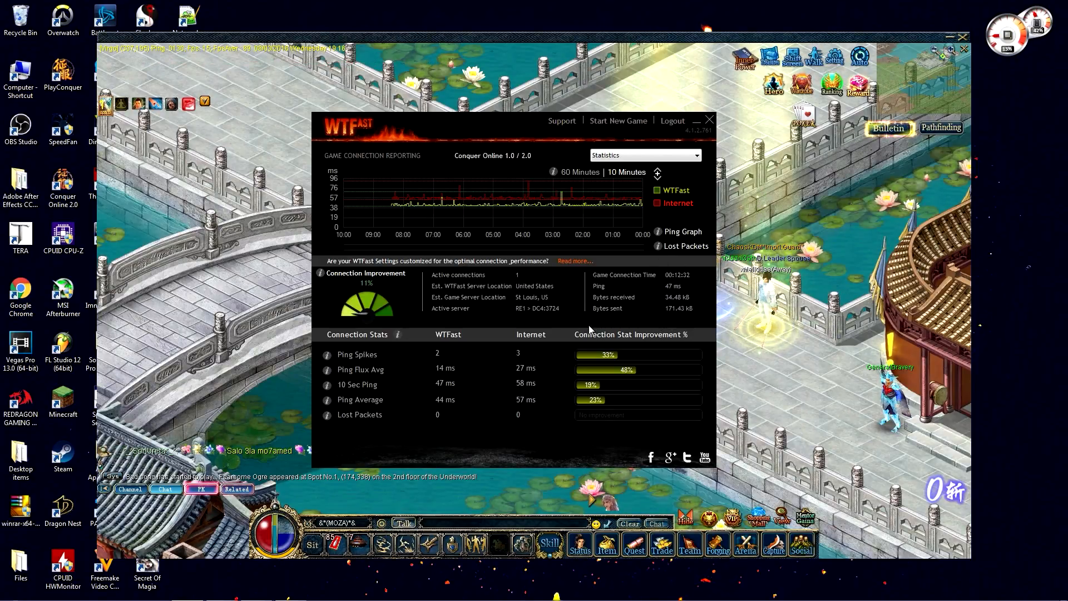
Step: Turn on Lock resolution in the game settings, widen the window and close the panel
{"action": "left_click", "coordinate": [710, 120]}
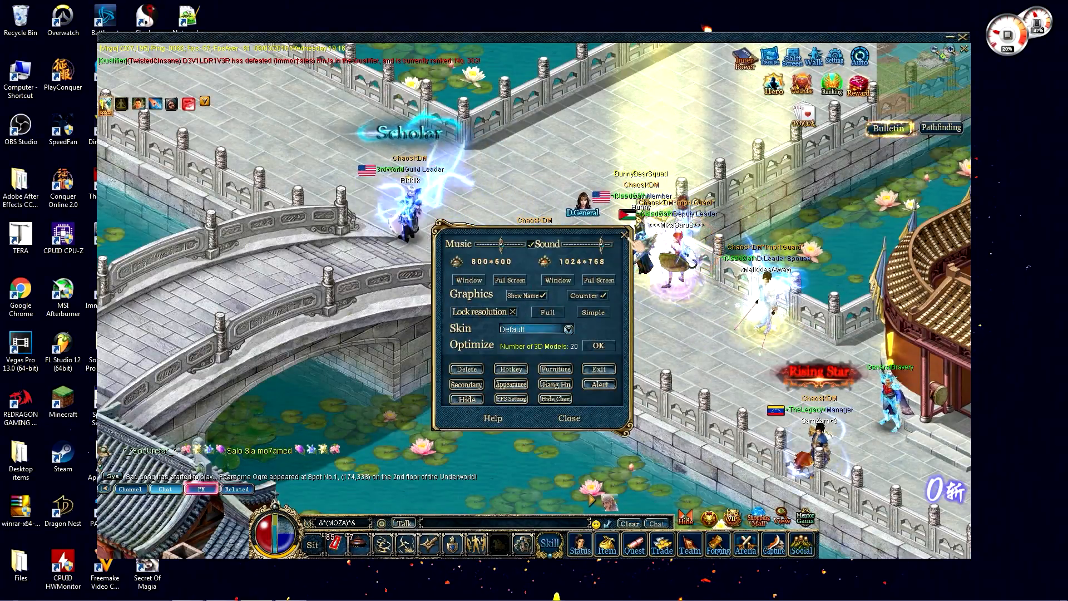
{"action": "left_click", "coordinate": [568, 418]}
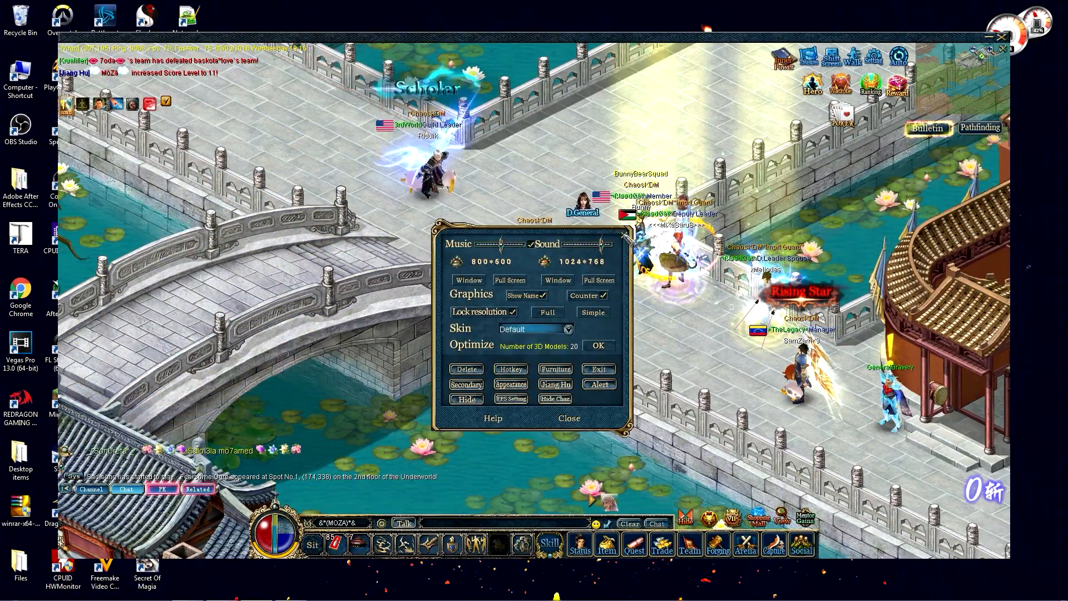
{"action": "left_click", "coordinate": [568, 417]}
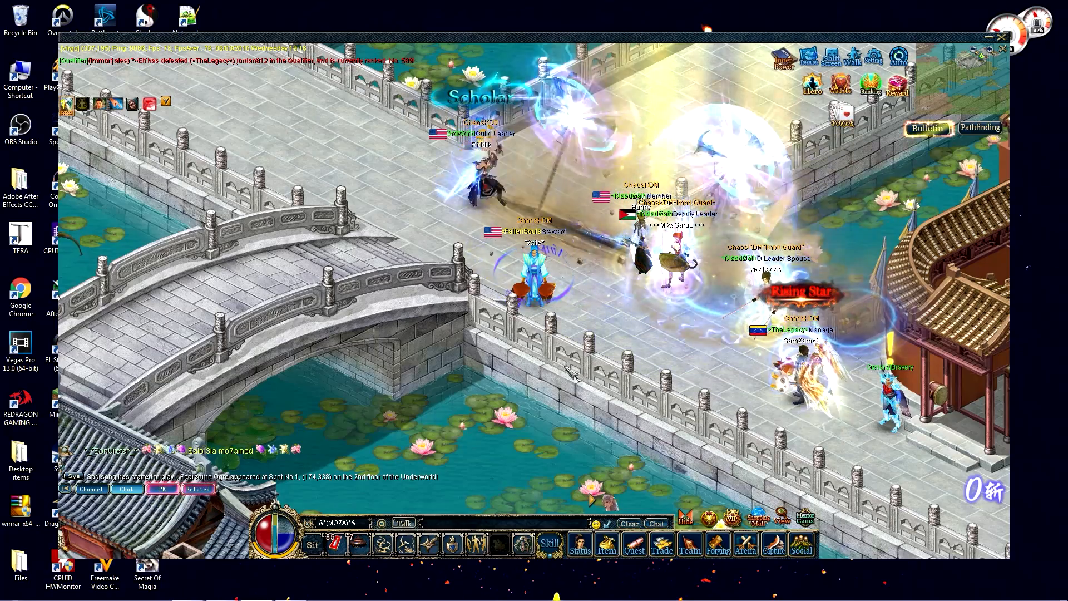